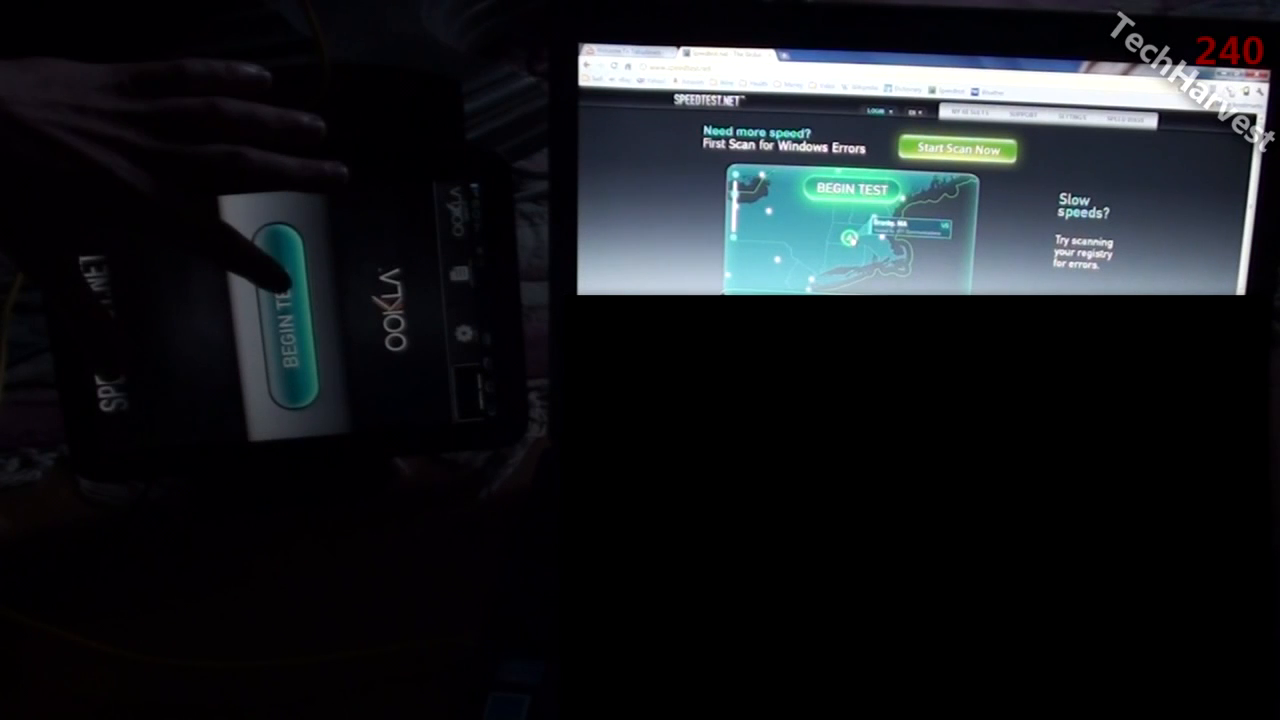
Step: Start the Speedtest.net website test at the same moment as the phone app test
{"action": "left_click", "coordinate": [852, 189]}
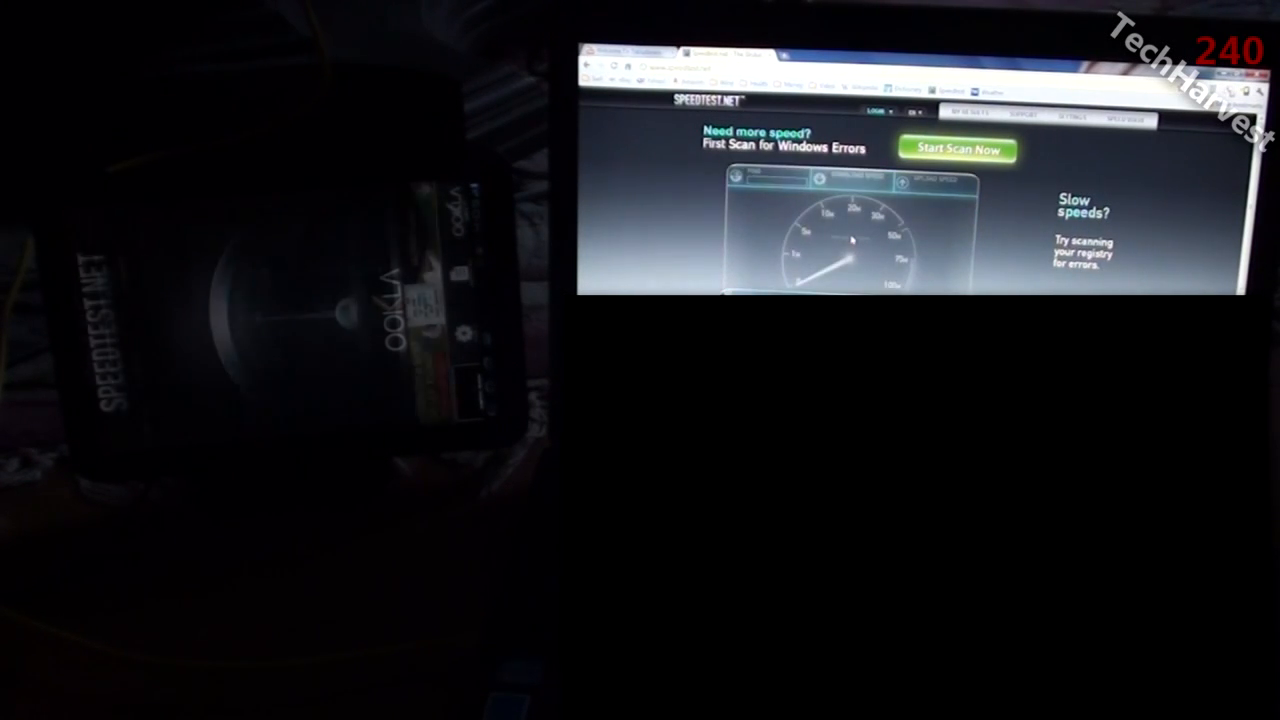